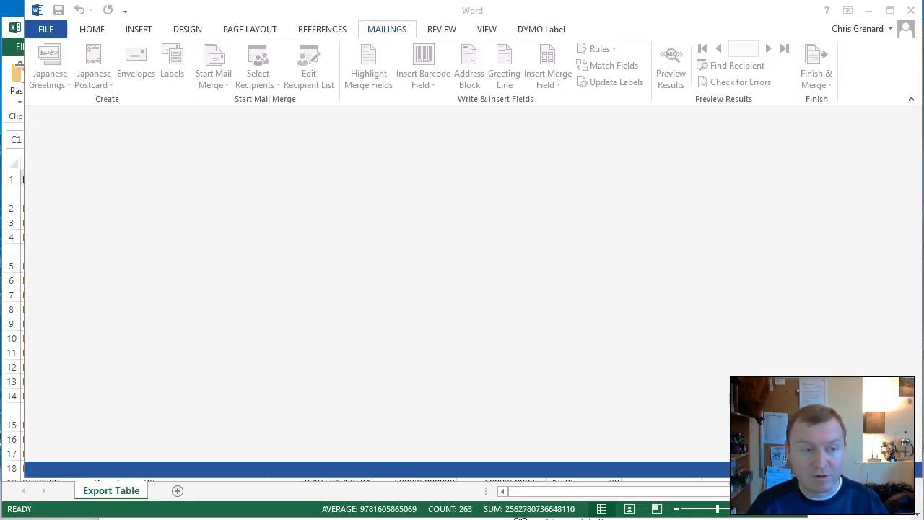
pyautogui.moveTo(375, 89)
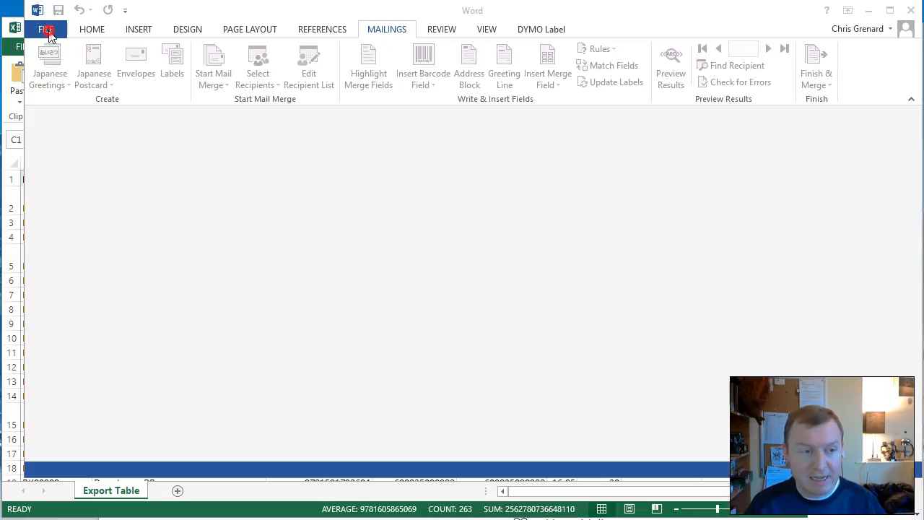
# - Create a new blank Word document and bring up the Mailings tools
pyautogui.click(45, 29)
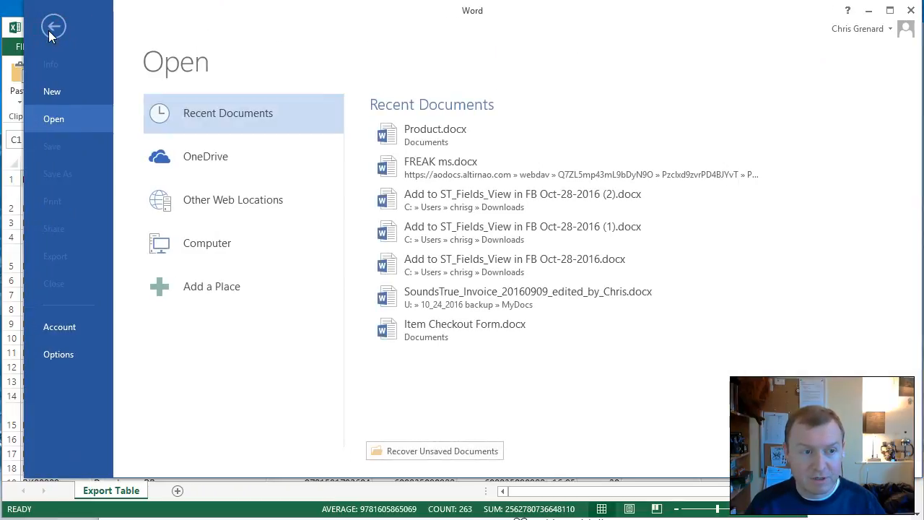
pyautogui.click(52, 90)
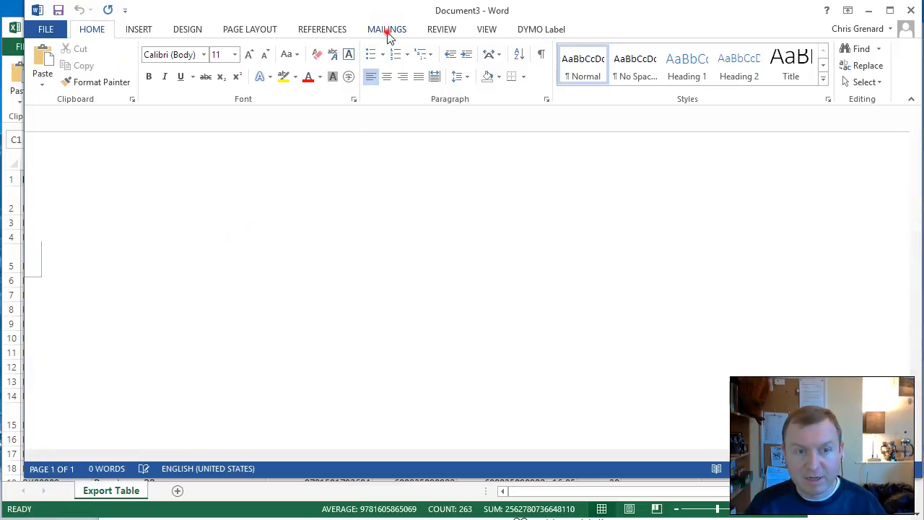
pyautogui.click(386, 29)
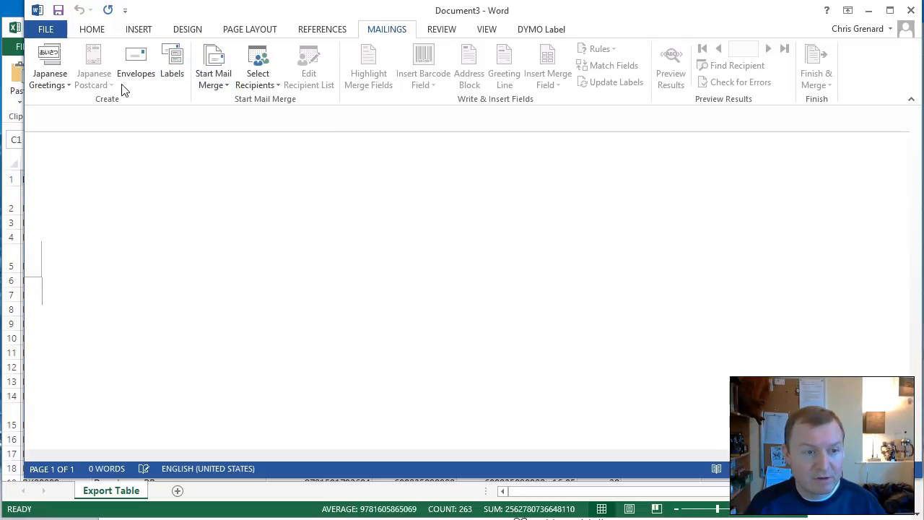
# - Start a labels mail merge using Avery US Letter 5160 Easy Peel Address Labels
pyautogui.click(213, 65)
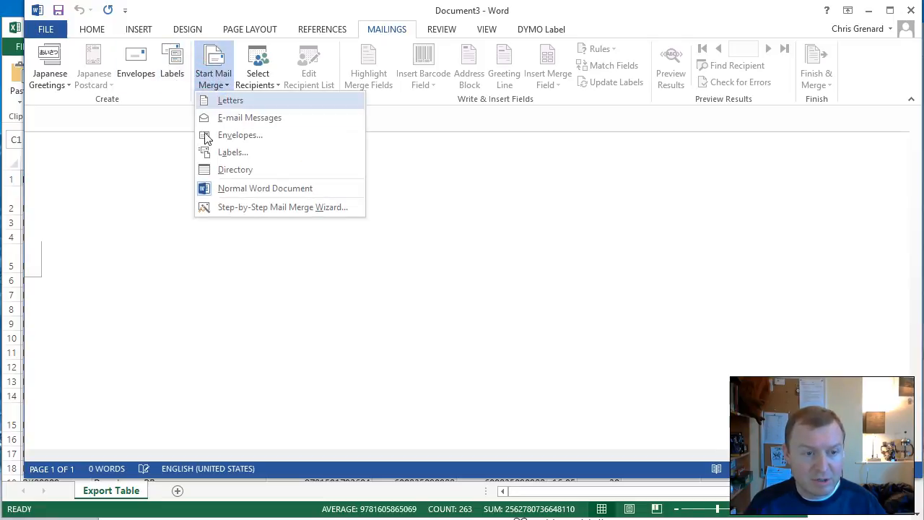
pyautogui.moveTo(232, 152)
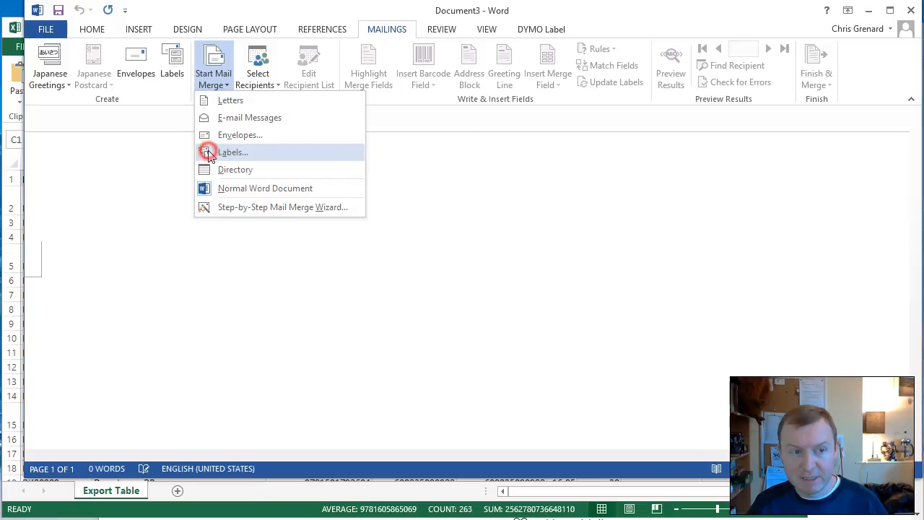
pyautogui.click(232, 151)
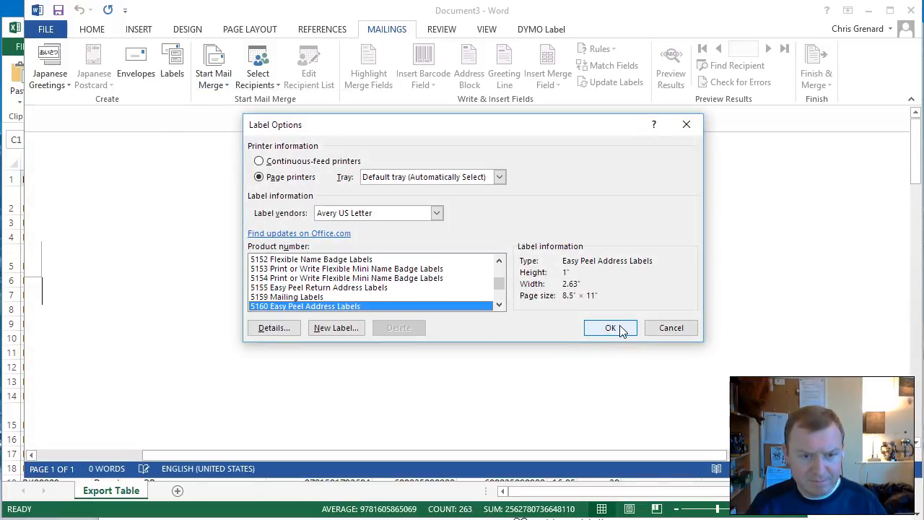
pyautogui.click(610, 327)
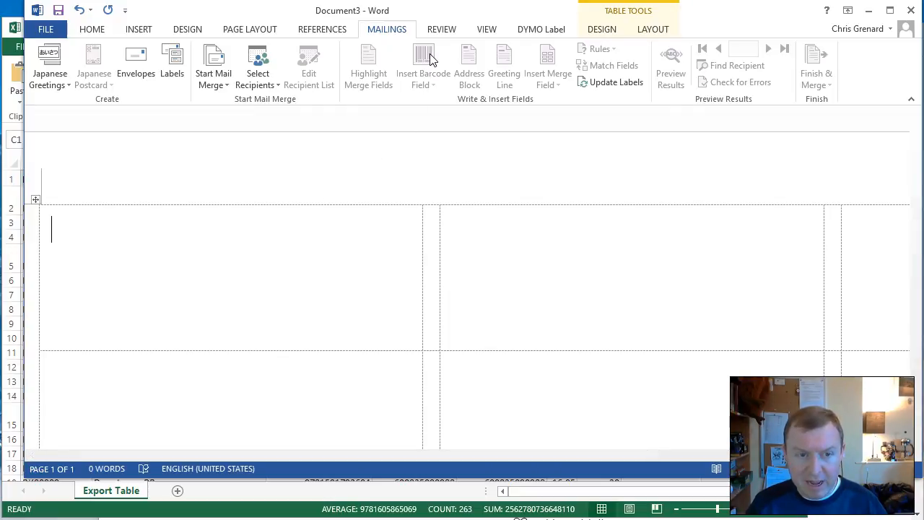
pyautogui.moveTo(433, 69)
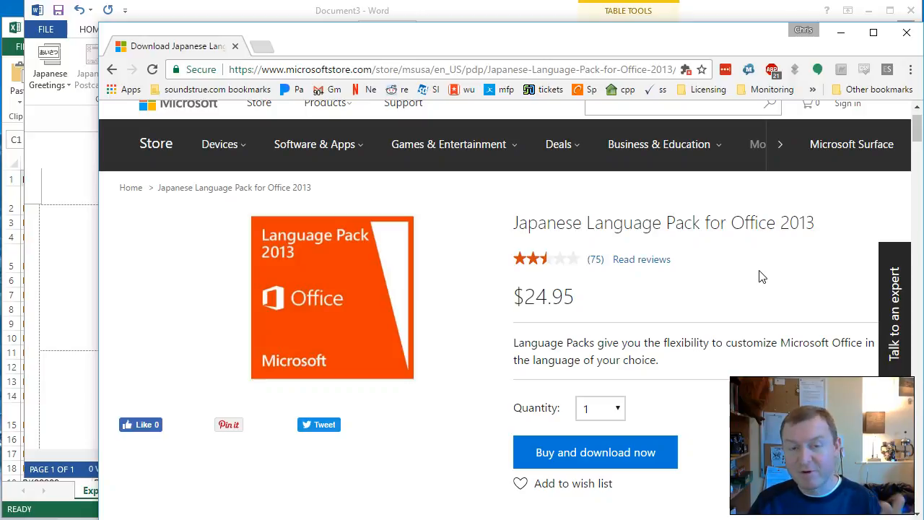
pyautogui.moveTo(751, 269)
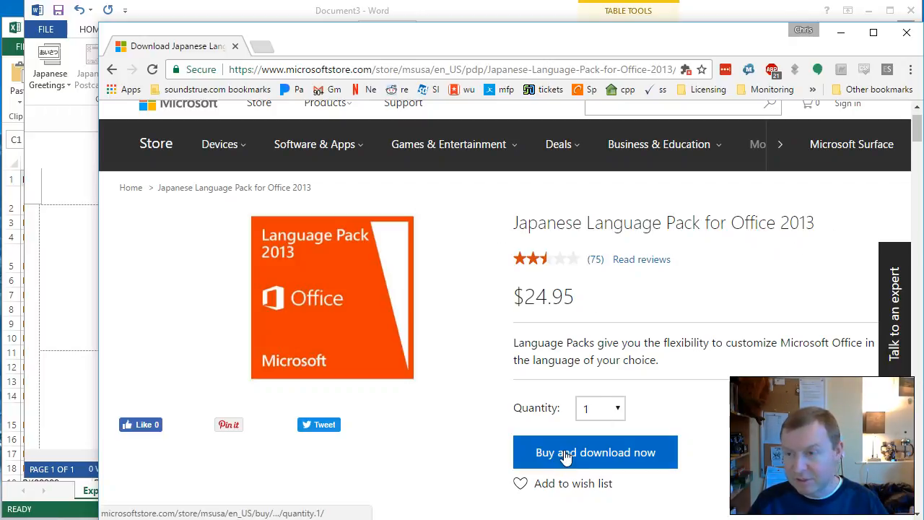
pyautogui.moveTo(584, 139)
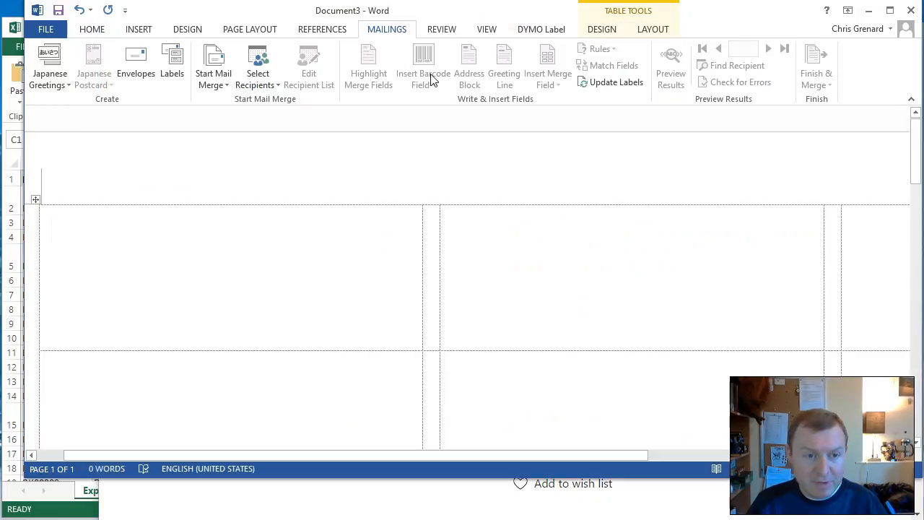
pyautogui.moveTo(424, 65)
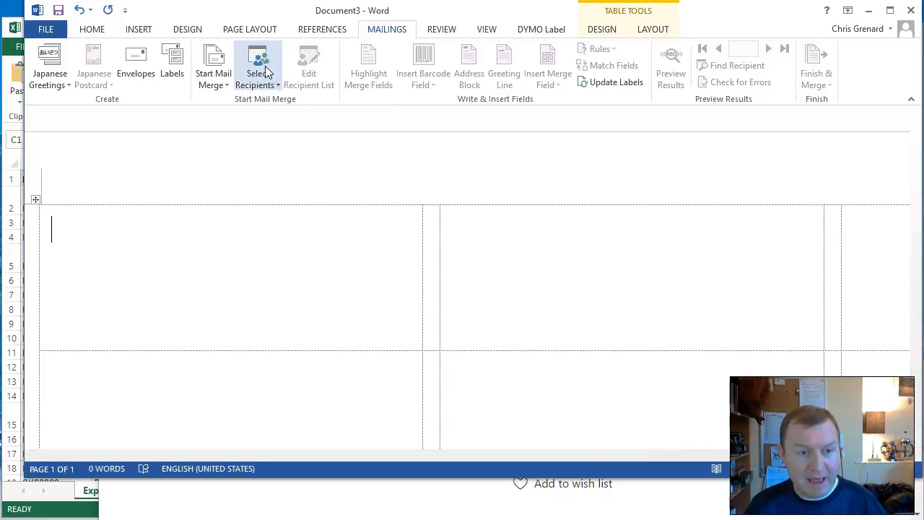
pyautogui.moveTo(423, 68)
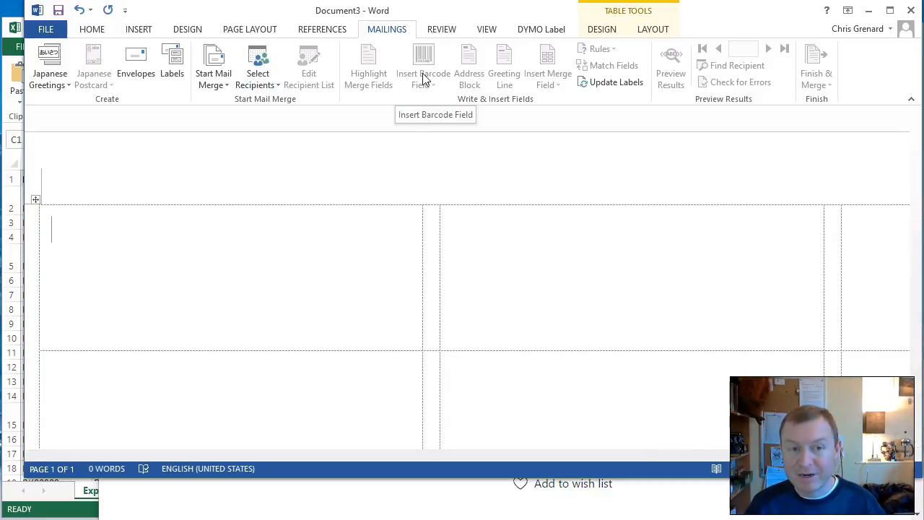
pyautogui.moveTo(390, 86)
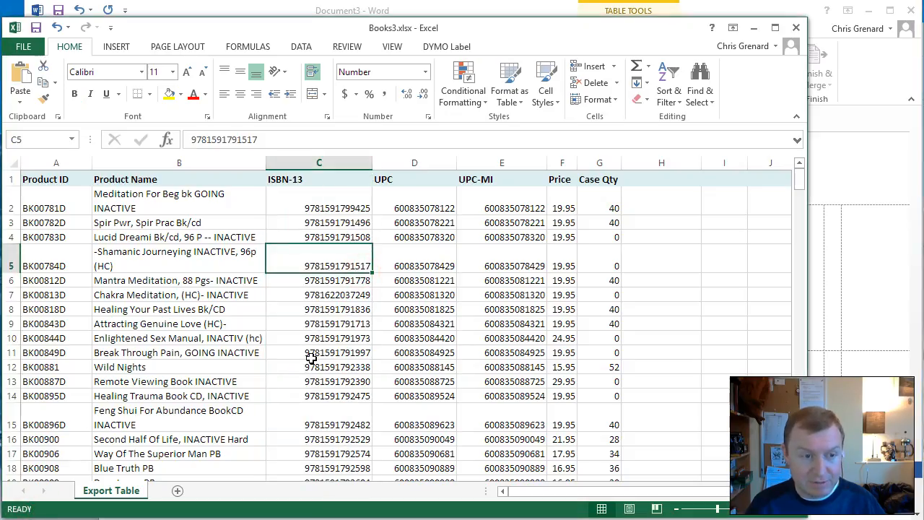
pyautogui.moveTo(311, 333)
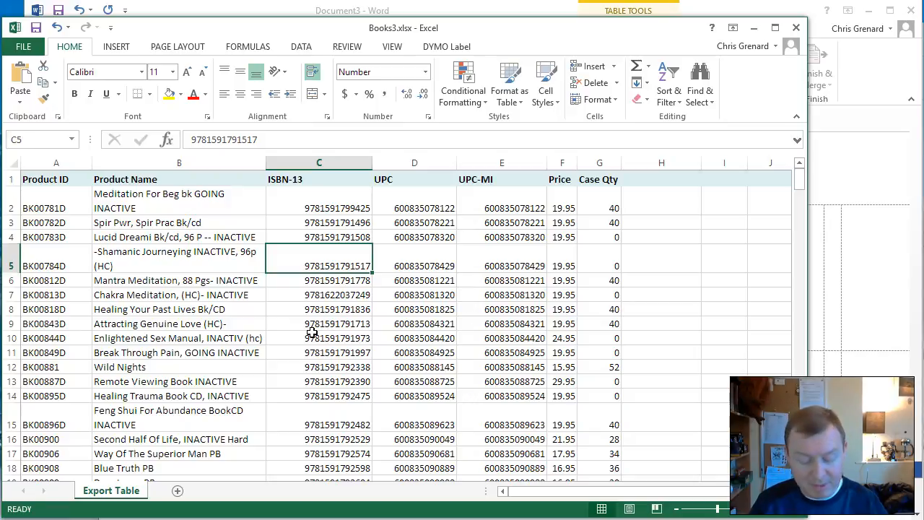
pyautogui.moveTo(339, 195)
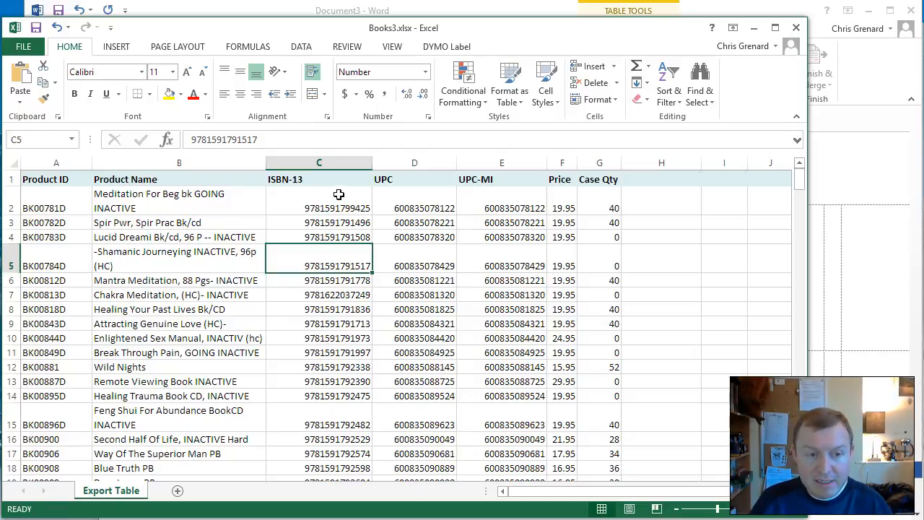
pyautogui.moveTo(341, 199)
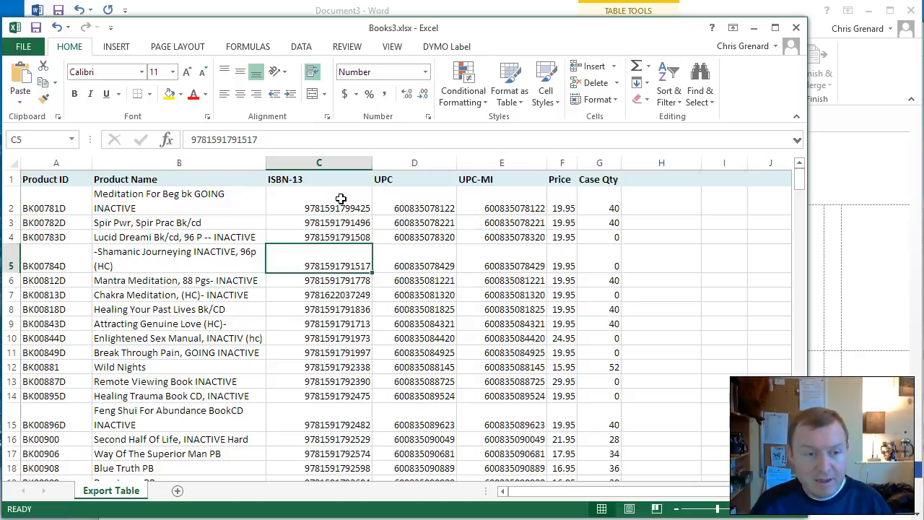
pyautogui.click(318, 208)
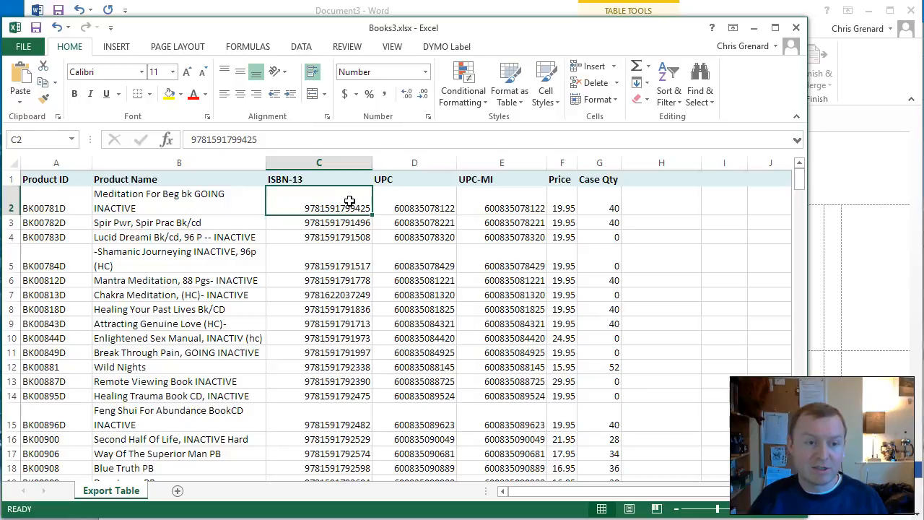
pyautogui.moveTo(419, 216)
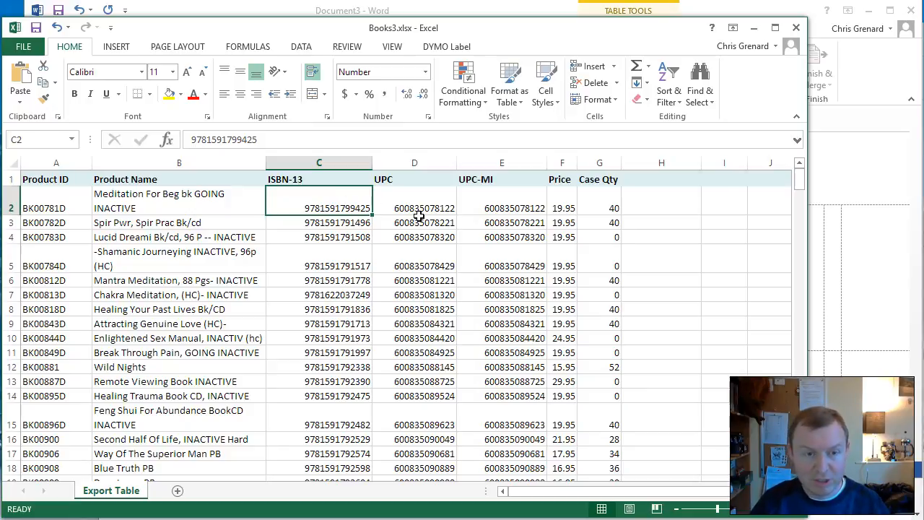
pyautogui.moveTo(775, 13)
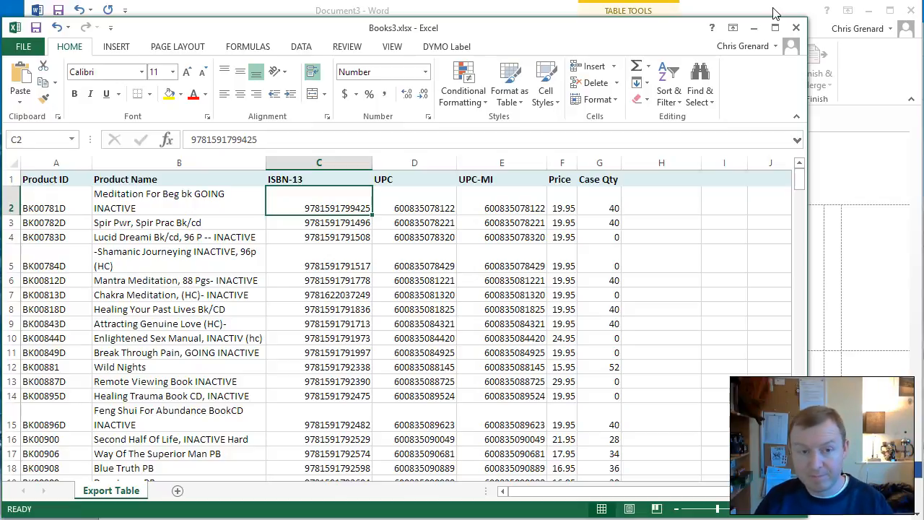
pyautogui.moveTo(719, 70)
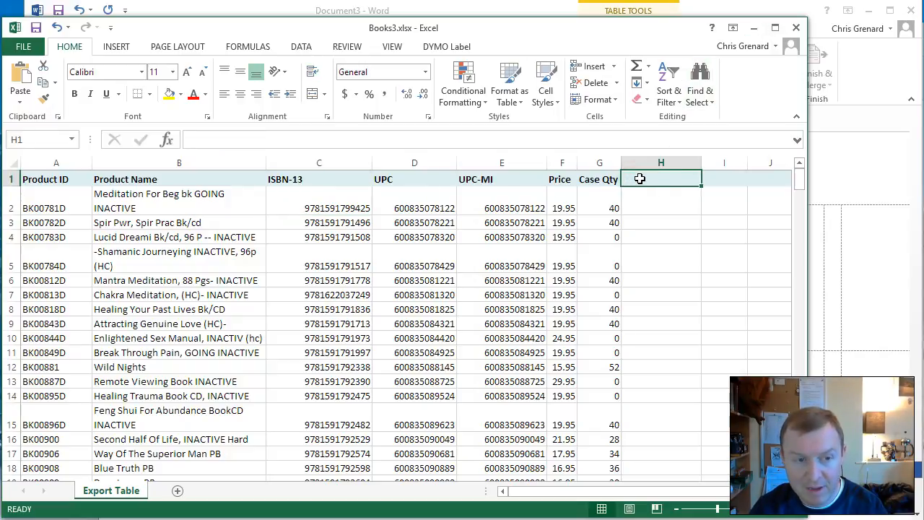
# - Add the column header 'Fixed ISBN-13' in cell H1 of the product table
pyautogui.write('Fixed I')
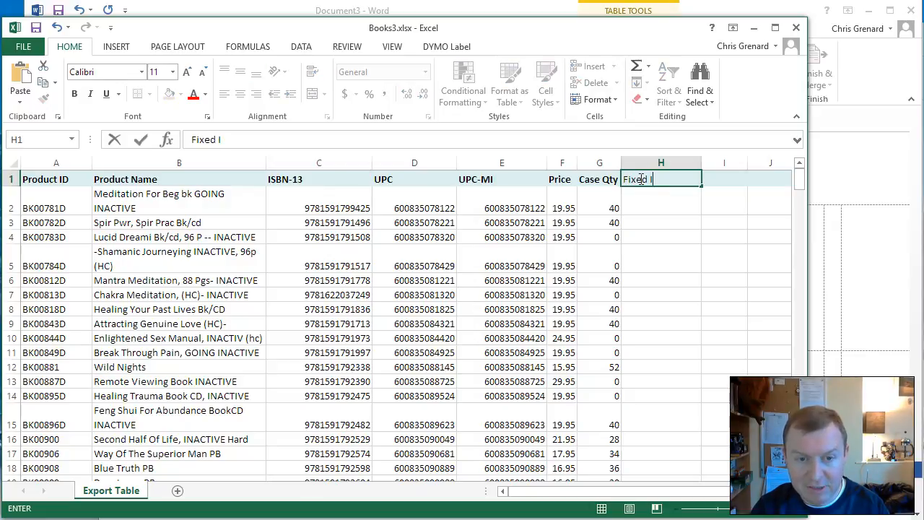
pyautogui.write('SBN-13')
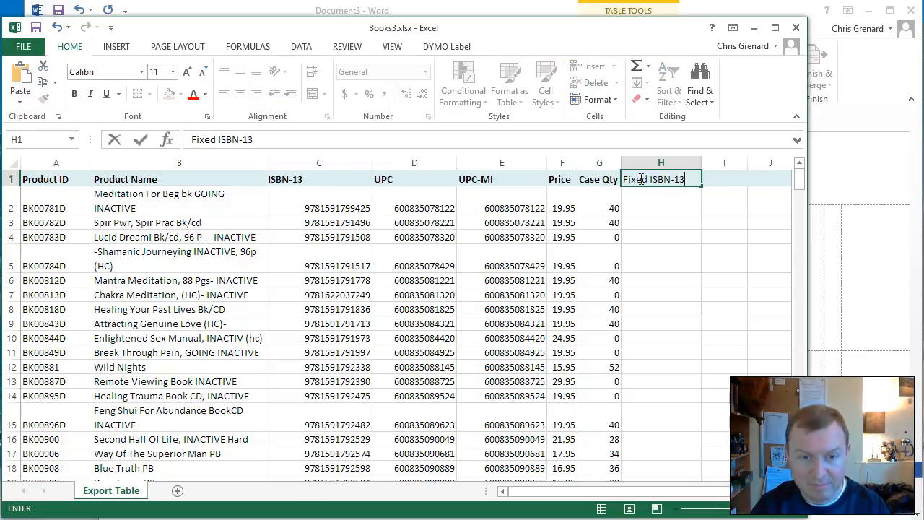
pyautogui.click(661, 200)
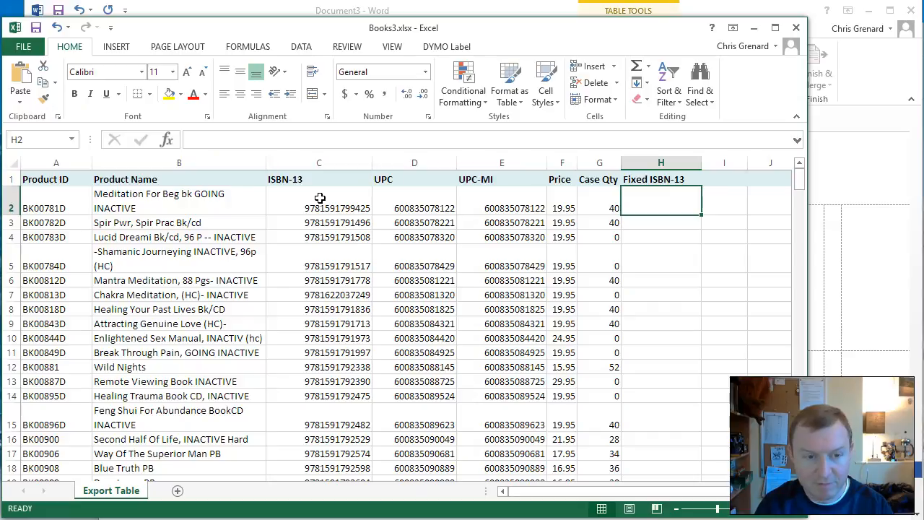
# - Enter =LEFT(C2,LEN(C2)-1) in H2 and fill it down the Fixed ISBN-13 column
pyautogui.write('=LEFT')
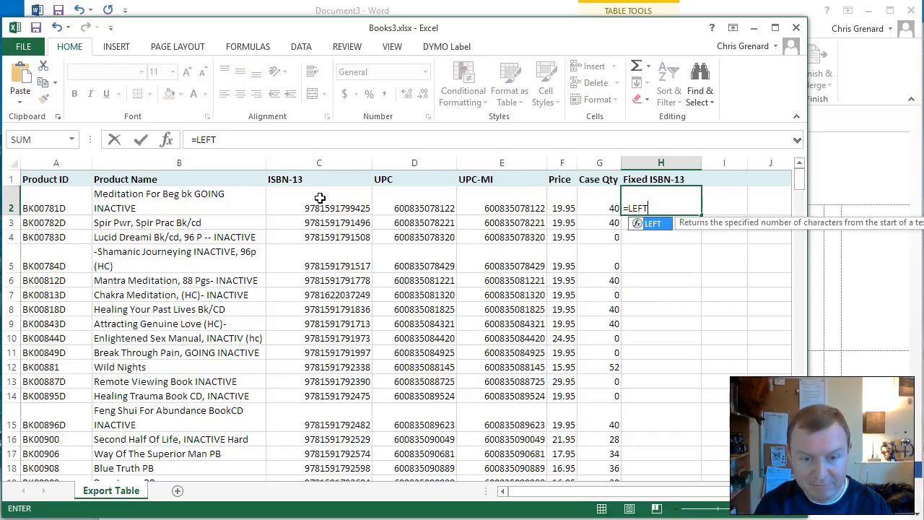
pyautogui.write('(')
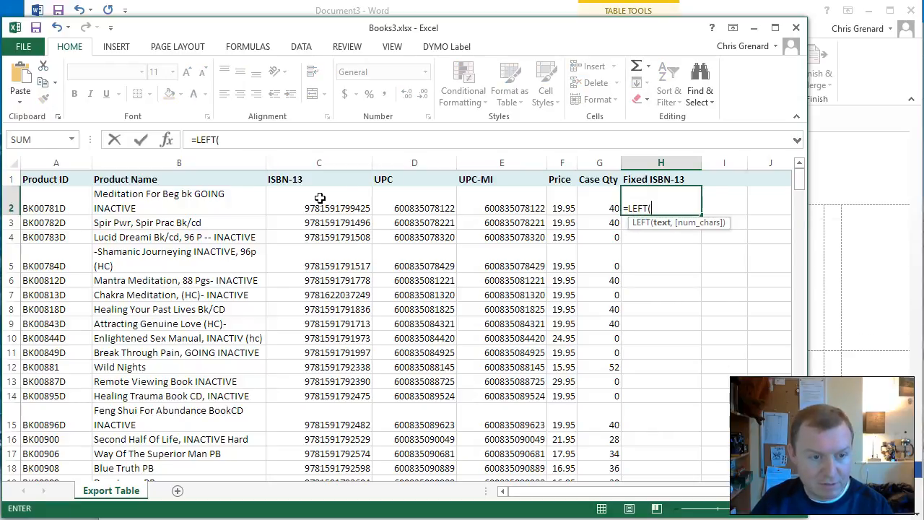
pyautogui.click(319, 208)
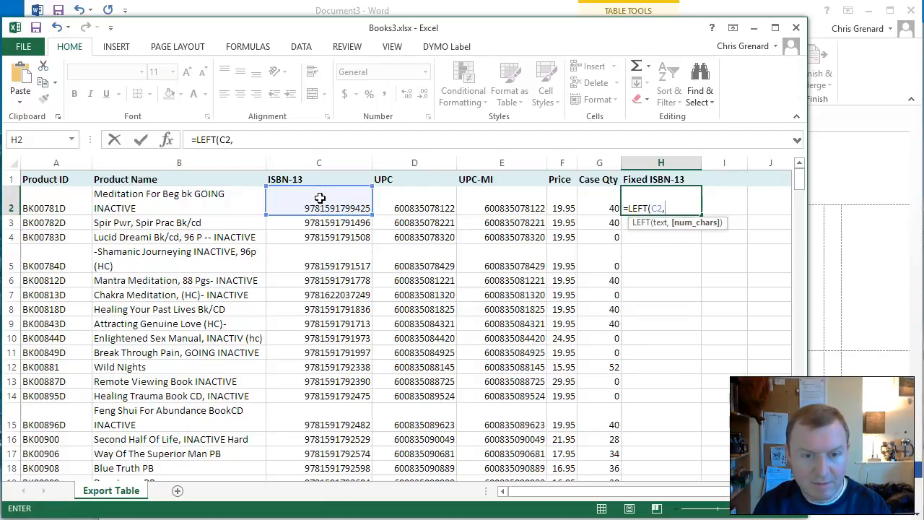
pyautogui.write('LEN(C2')
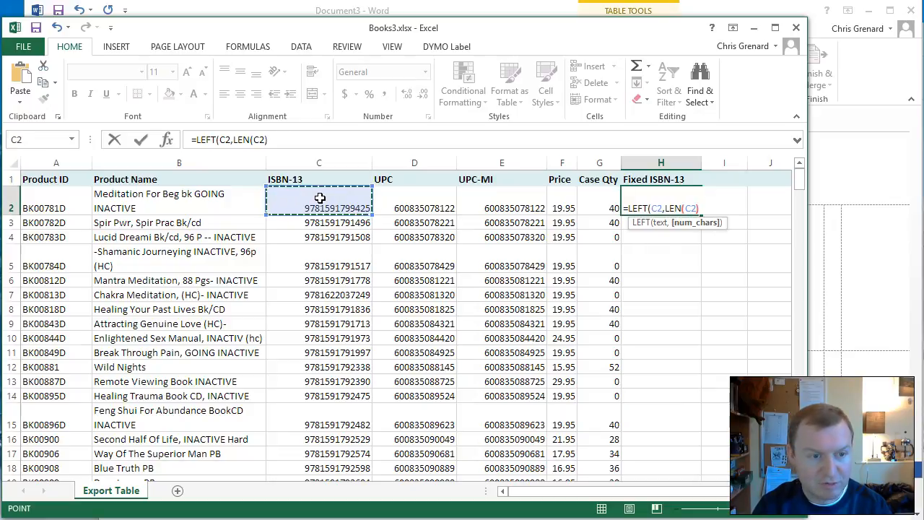
pyautogui.write('-1)')
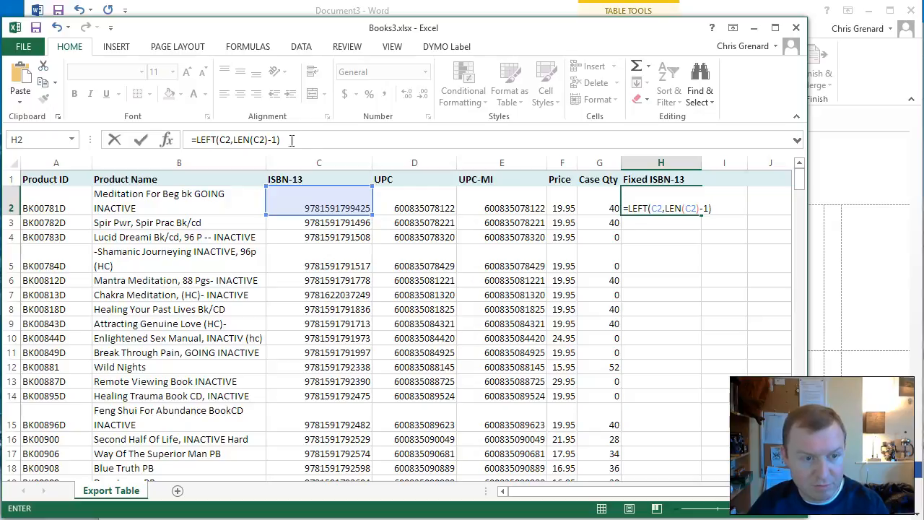
pyautogui.moveTo(302, 133)
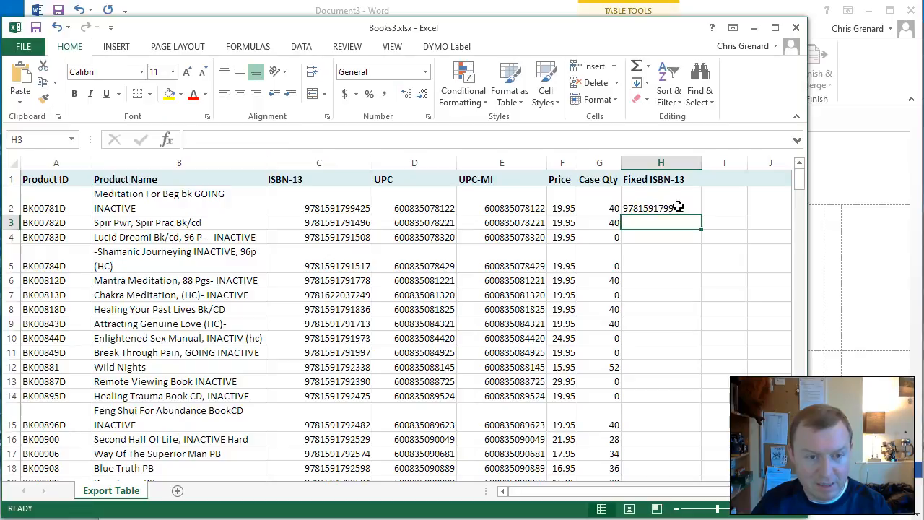
pyautogui.click(661, 208)
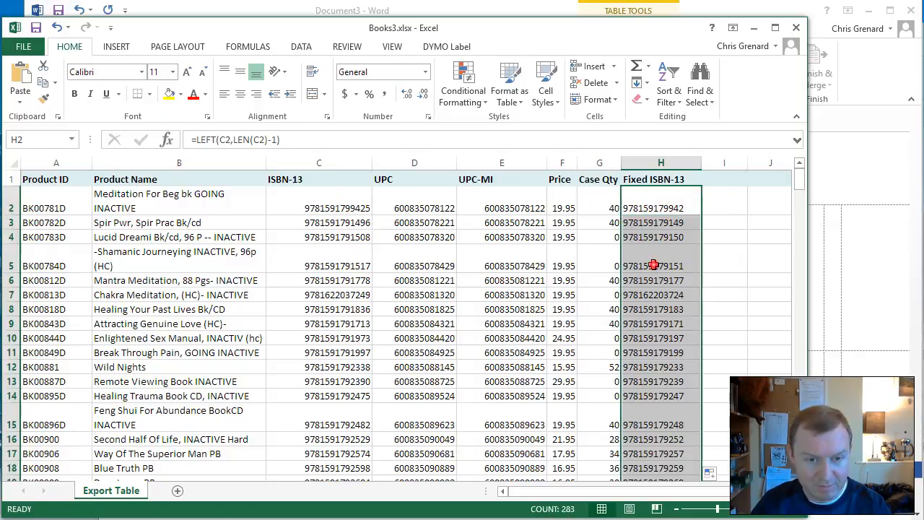
pyautogui.click(660, 265)
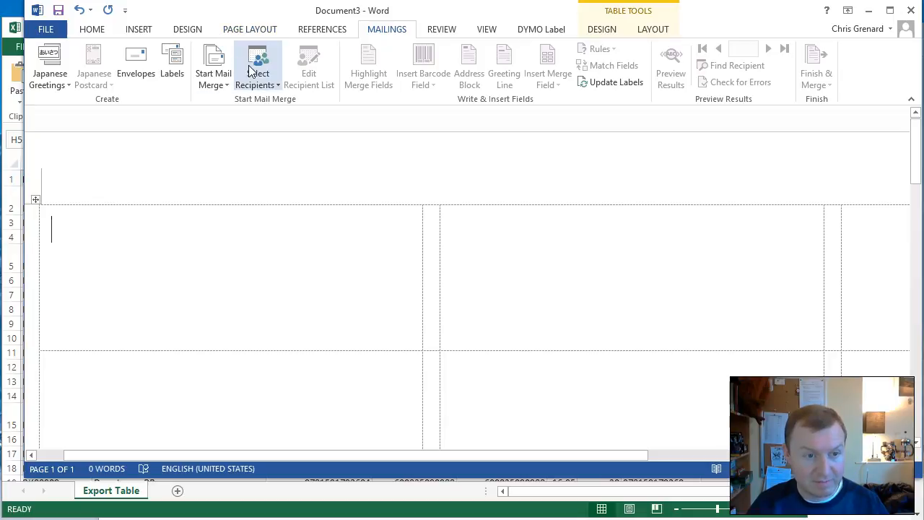
# - Use the product workbook's 'Export Table$' sheet as the labels' recipient list
pyautogui.click(257, 65)
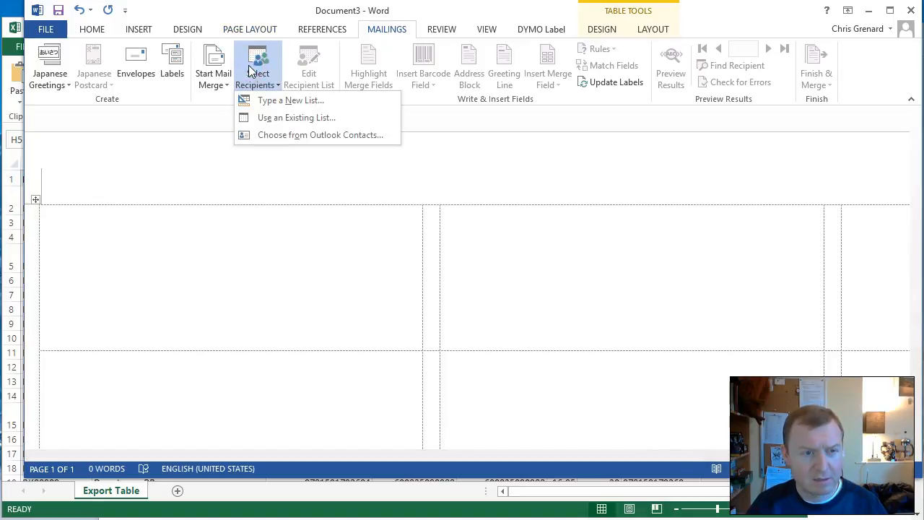
pyautogui.moveTo(256, 76)
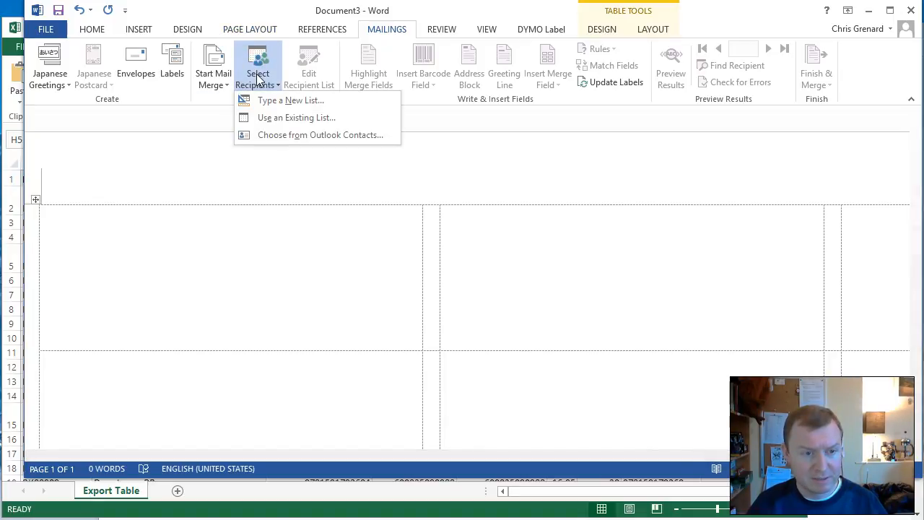
pyautogui.click(296, 117)
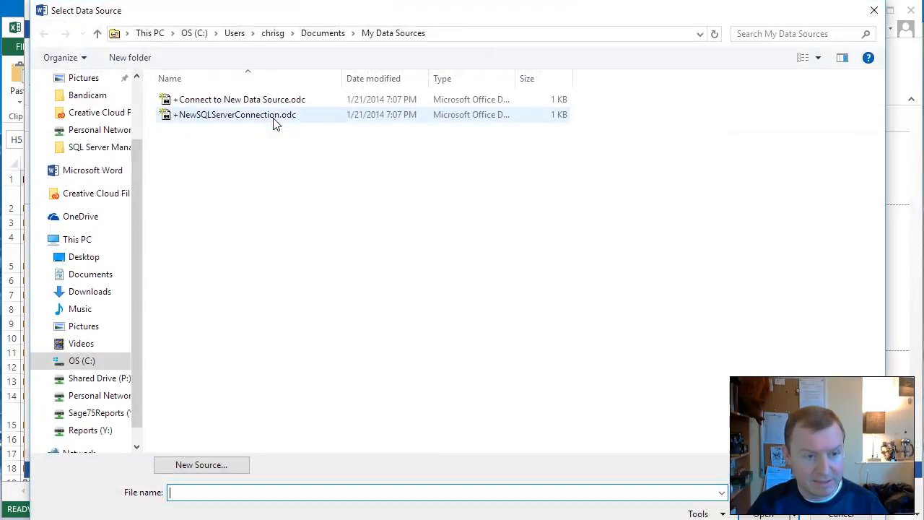
pyautogui.click(90, 274)
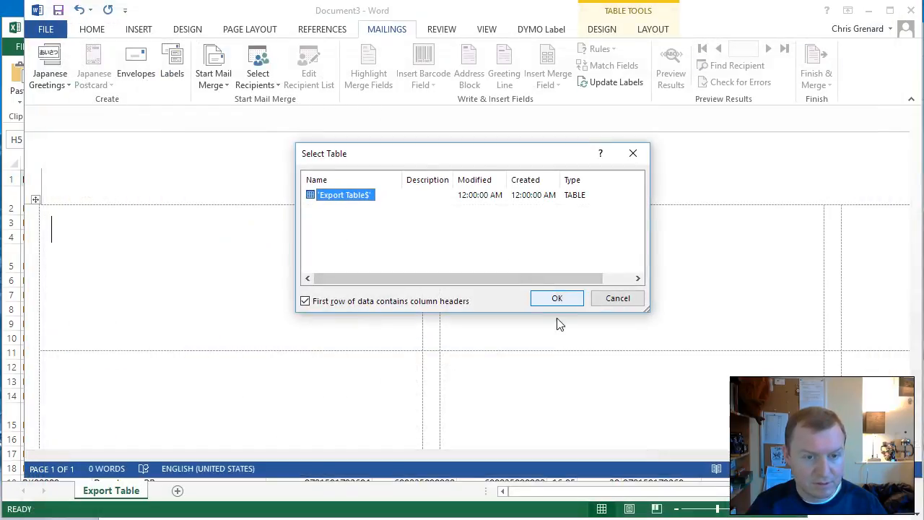
pyautogui.click(557, 298)
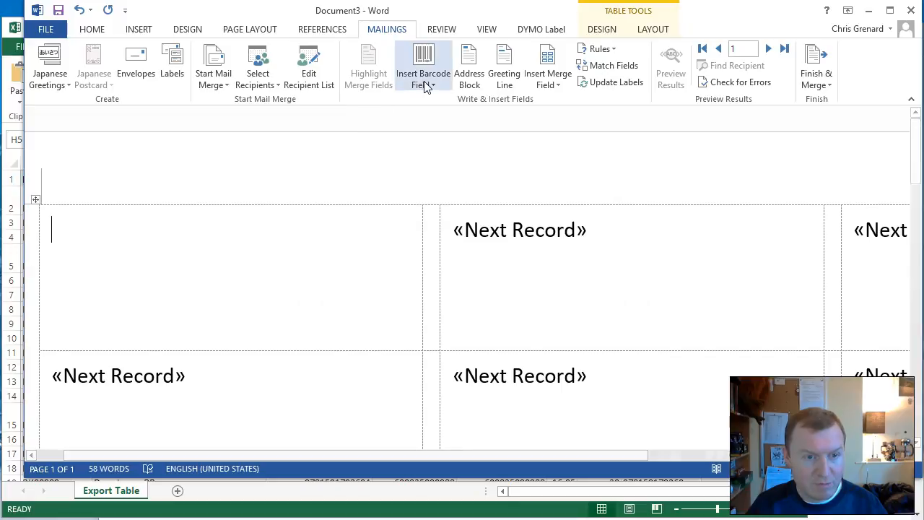
pyautogui.click(423, 64)
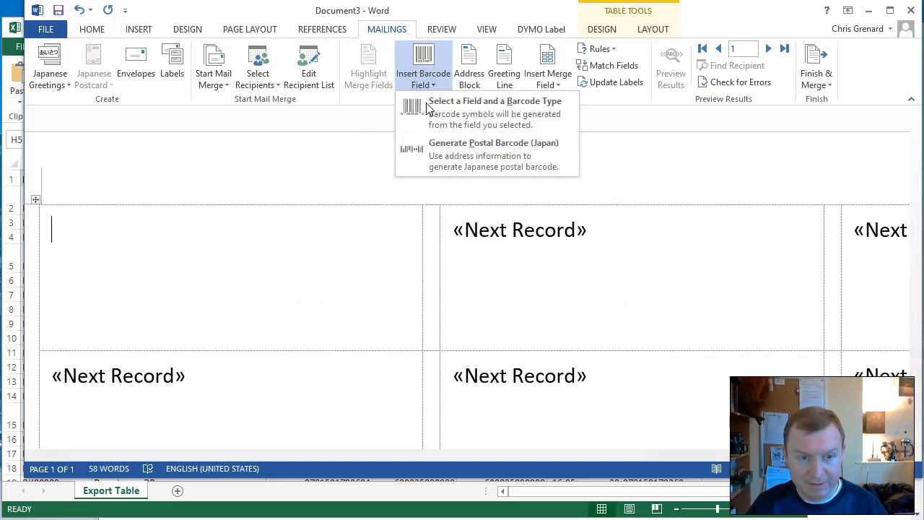
# - Preview a Code 39 barcode built from the ISBN-13 field
pyautogui.click(494, 101)
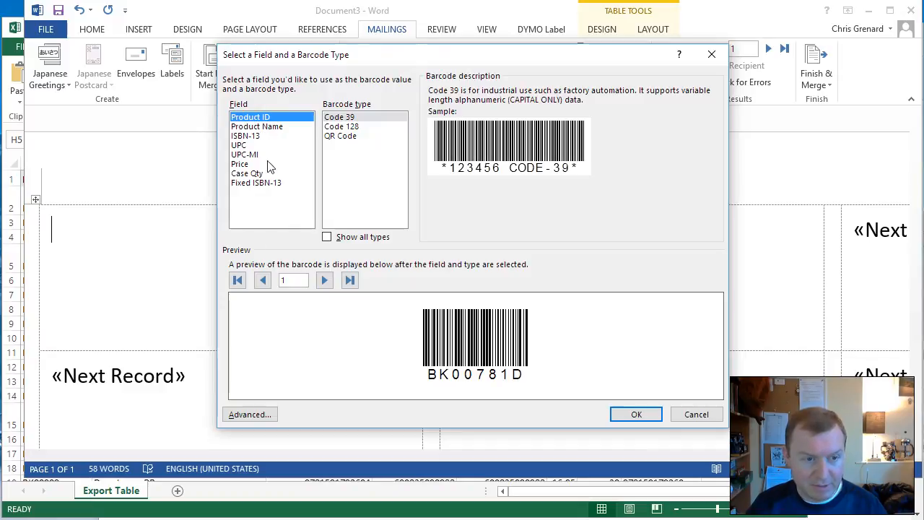
pyautogui.click(245, 136)
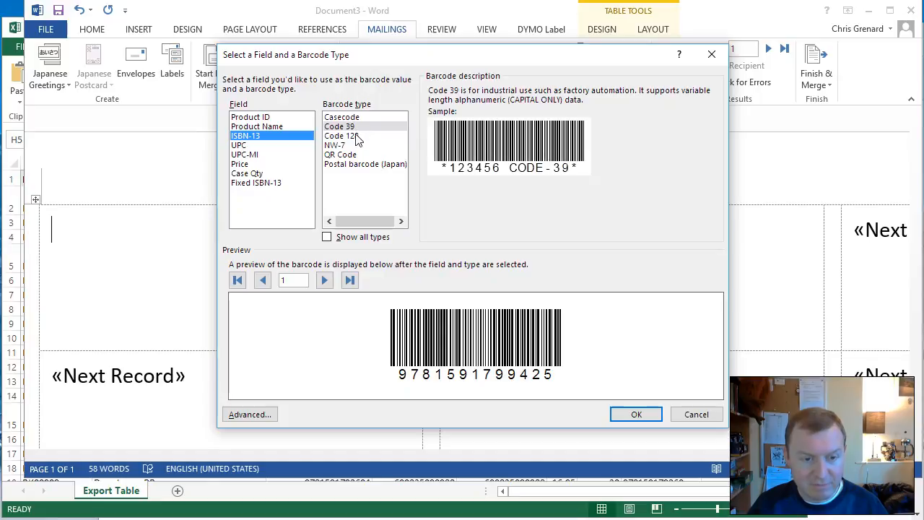
pyautogui.click(339, 136)
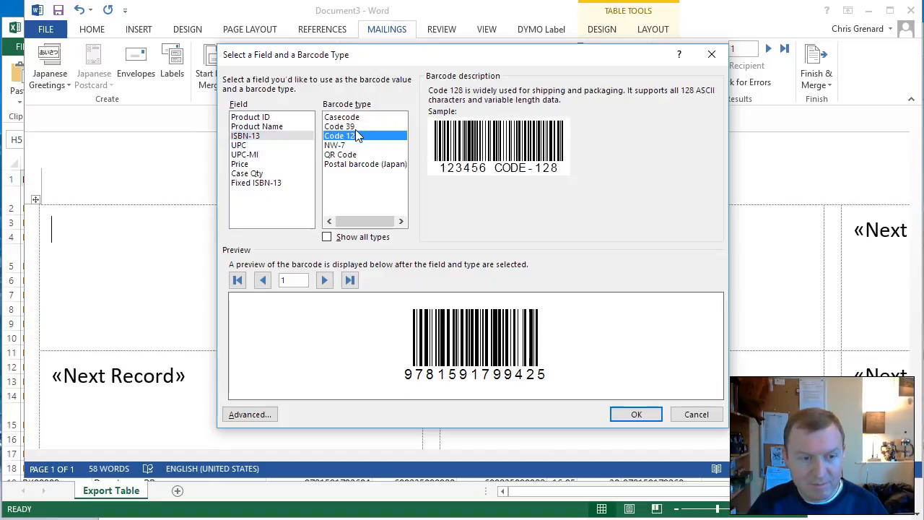
pyautogui.click(340, 126)
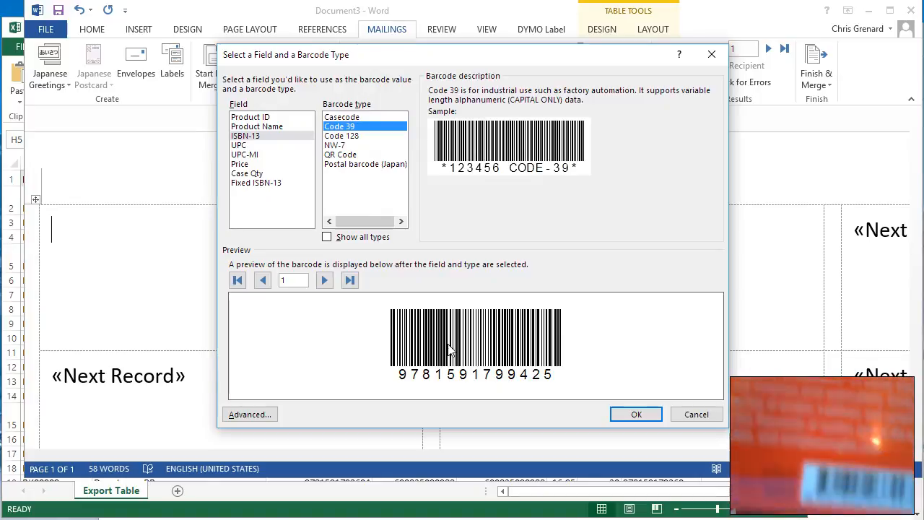
pyautogui.moveTo(370, 184)
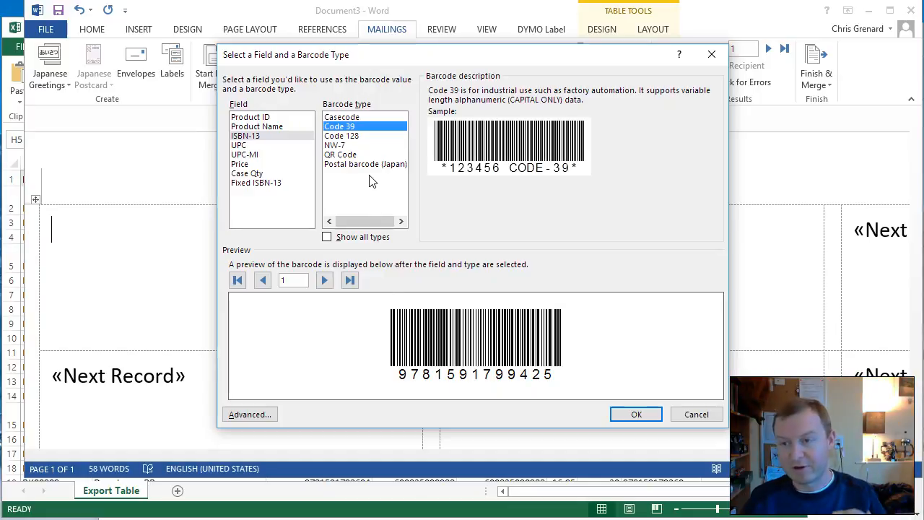
pyautogui.moveTo(373, 151)
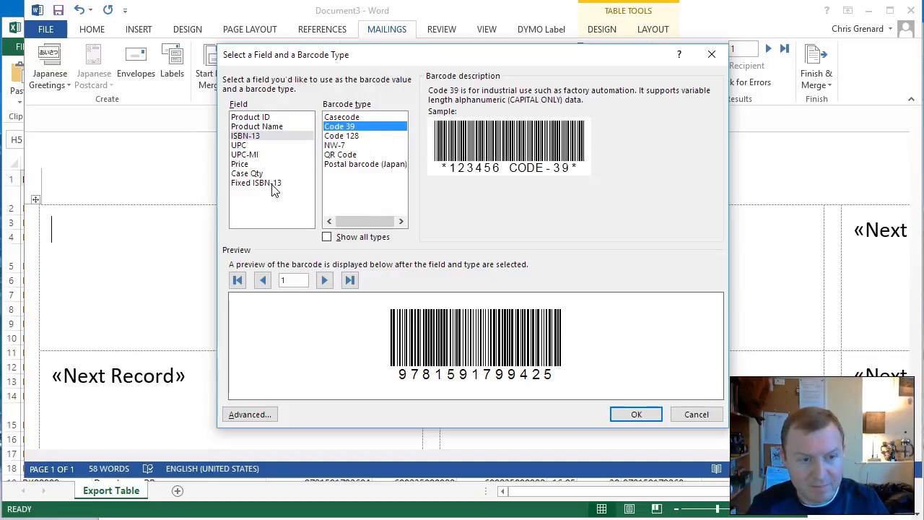
# - Insert a Fixed ISBN-13 EAN-13 barcode field into the first label
pyautogui.click(257, 182)
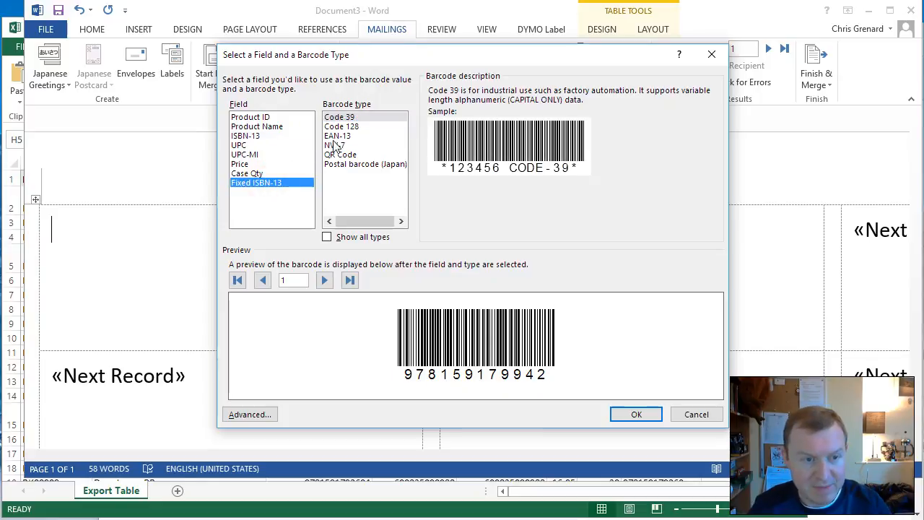
pyautogui.click(337, 136)
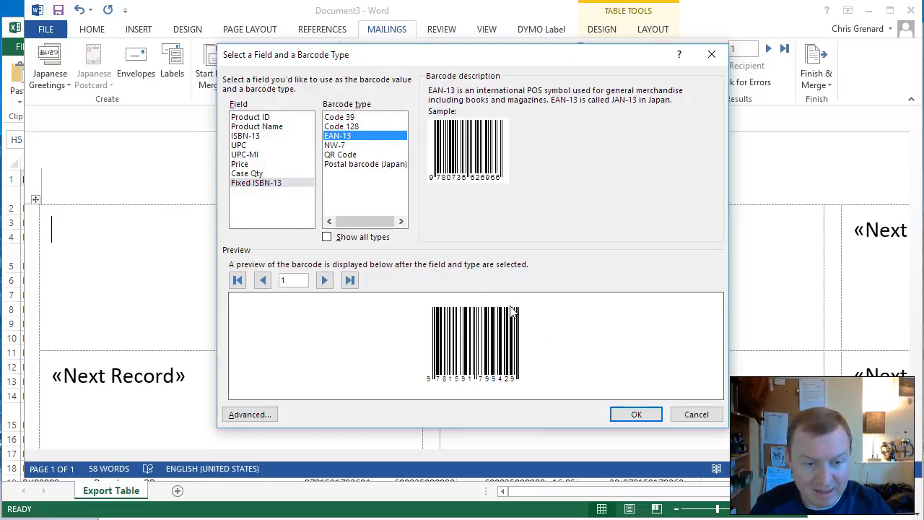
pyautogui.moveTo(449, 357)
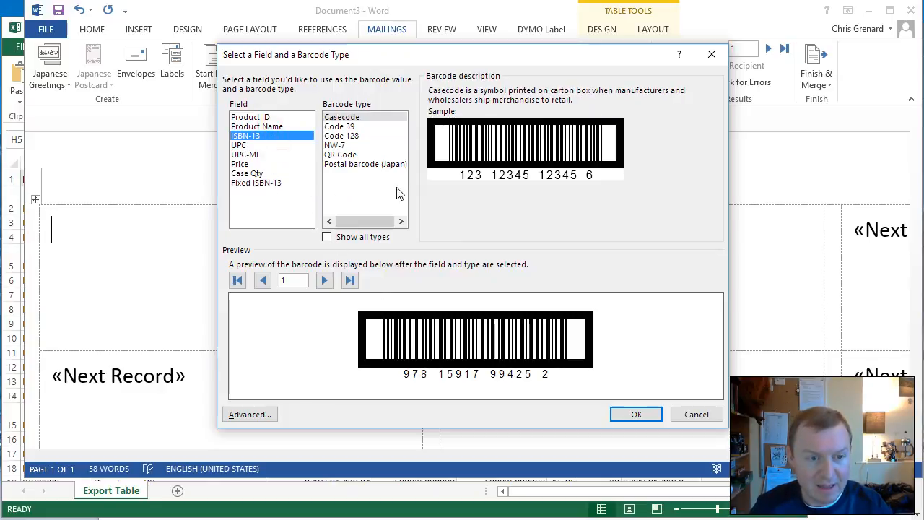
pyautogui.click(256, 183)
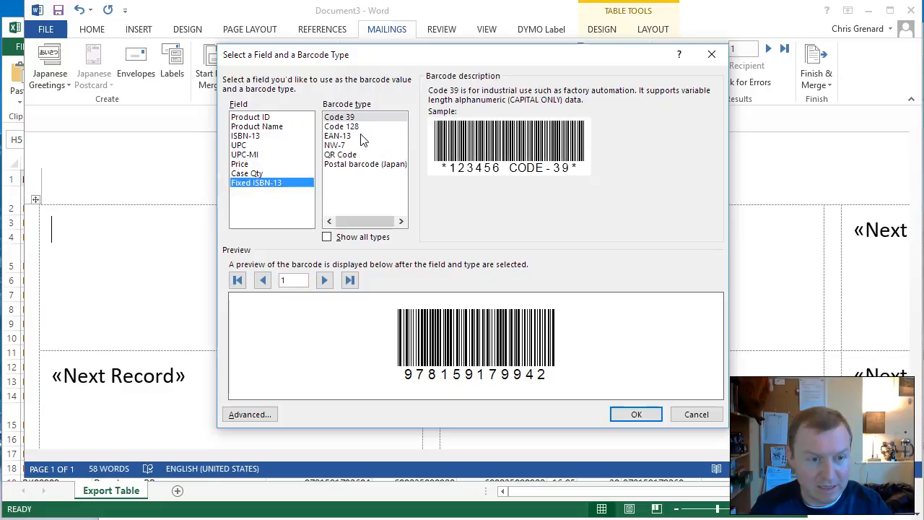
pyautogui.moveTo(346, 144)
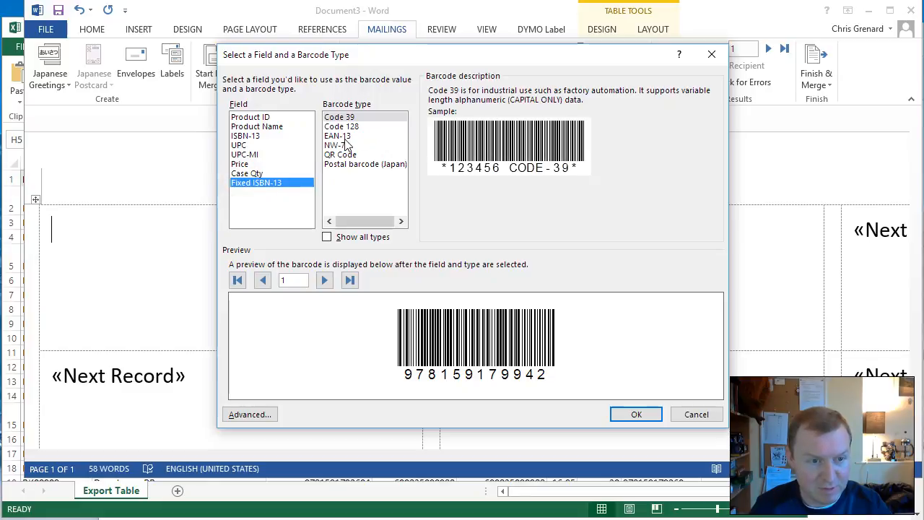
pyautogui.click(337, 136)
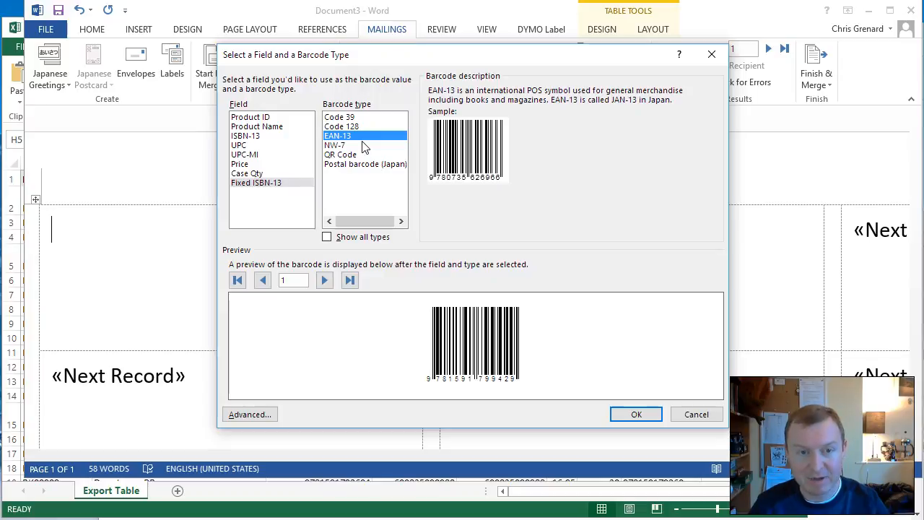
pyautogui.moveTo(617, 179)
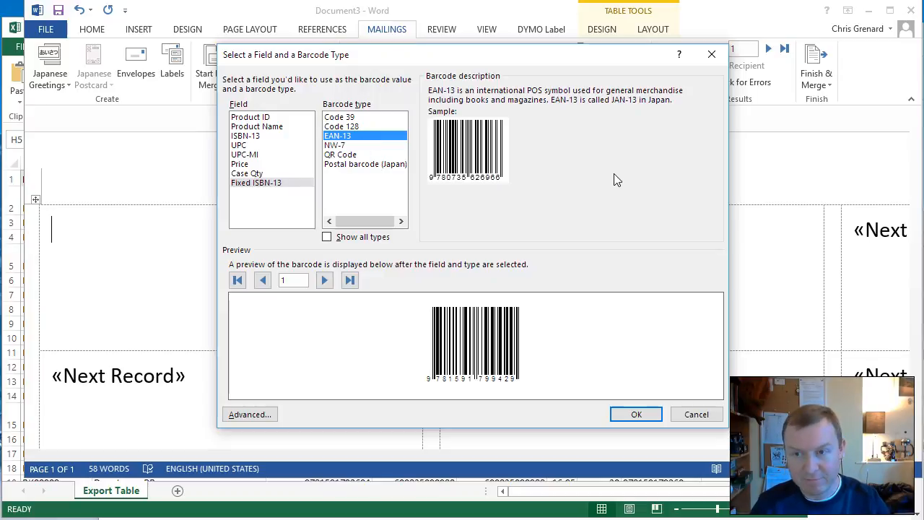
pyautogui.moveTo(614, 190)
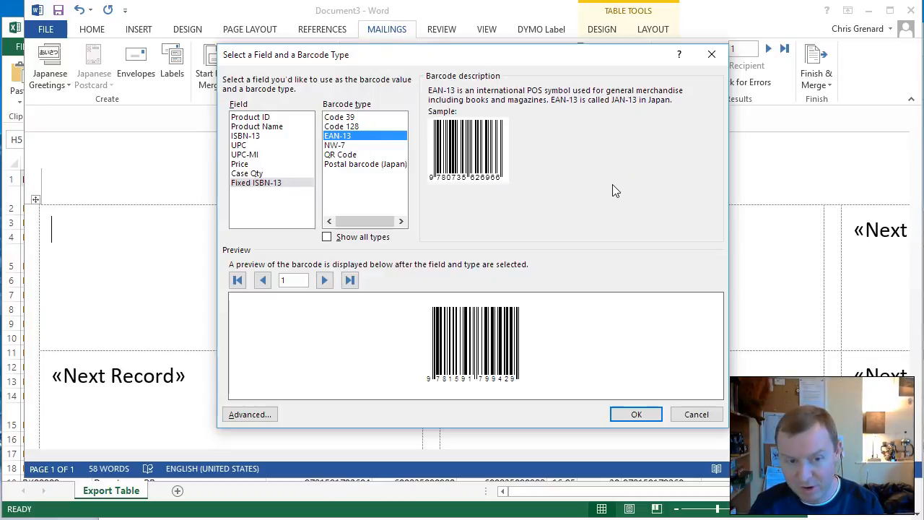
pyautogui.moveTo(665, 423)
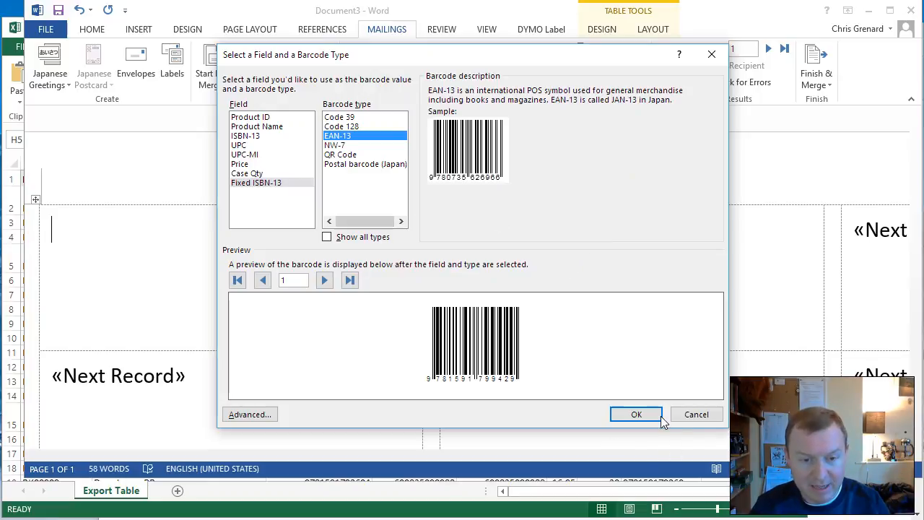
pyautogui.click(636, 413)
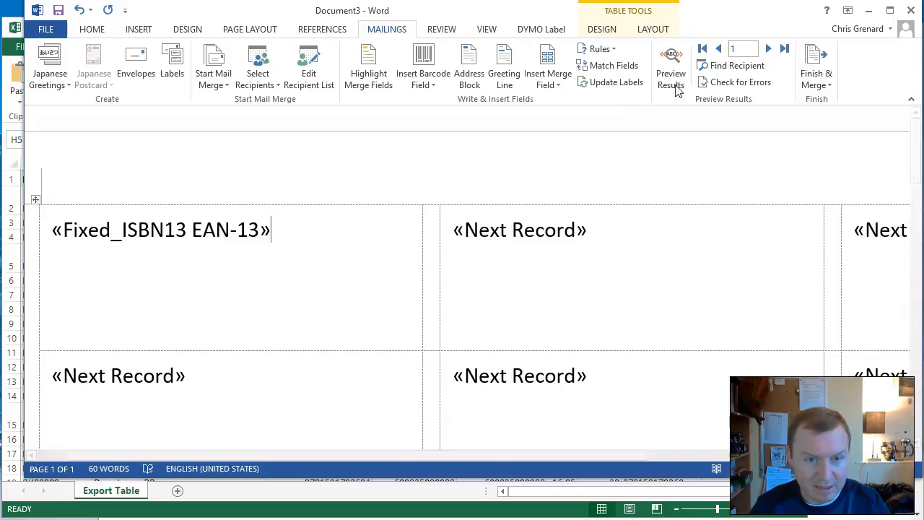
# - Turn on Preview Results to render the first label's barcode from record data
pyautogui.click(670, 65)
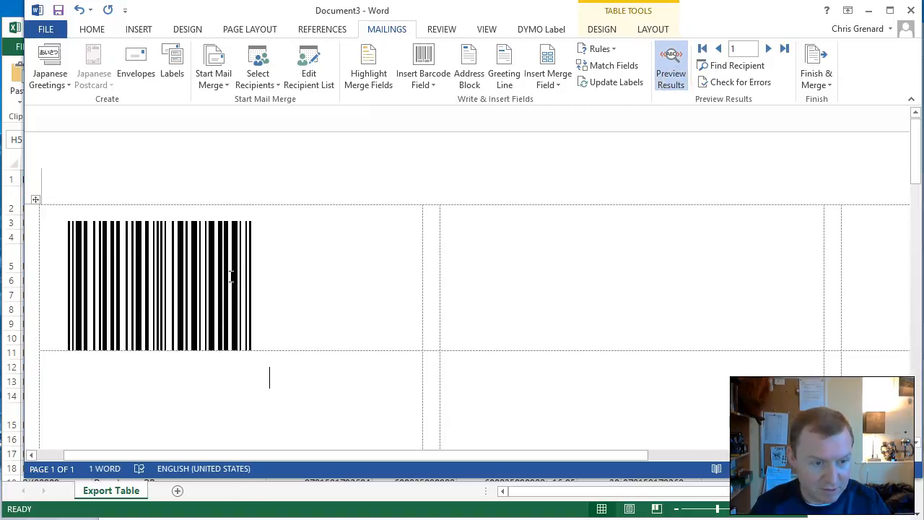
pyautogui.moveTo(850, 325)
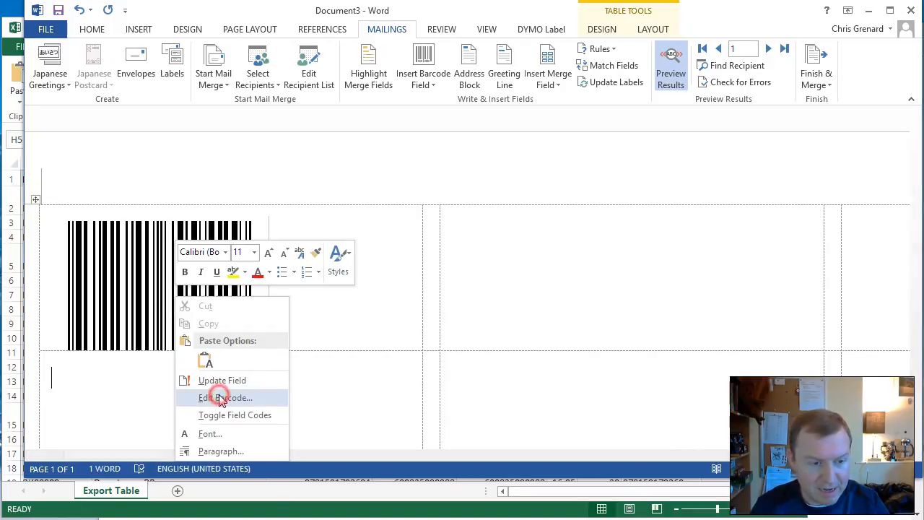
# - Edit the first label's barcode, lowering its height to 0.9 inch
pyautogui.click(225, 397)
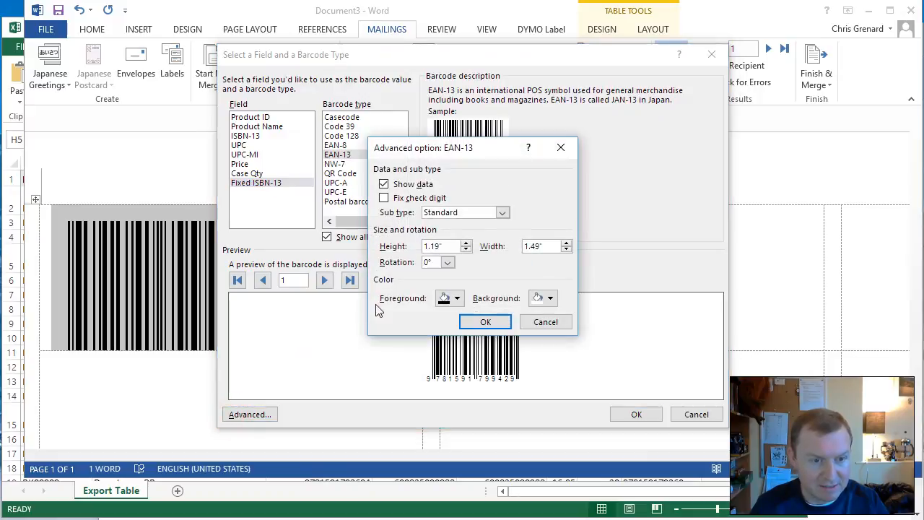
pyautogui.click(466, 249)
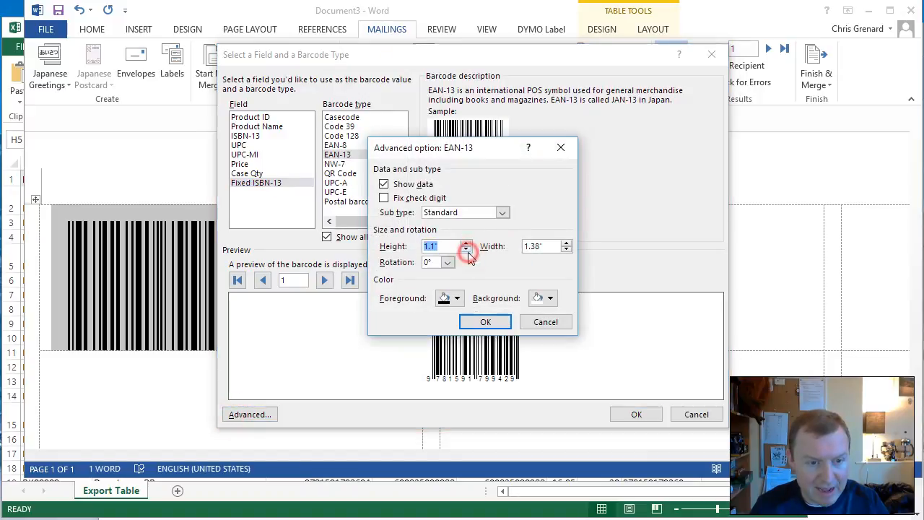
pyautogui.click(468, 250)
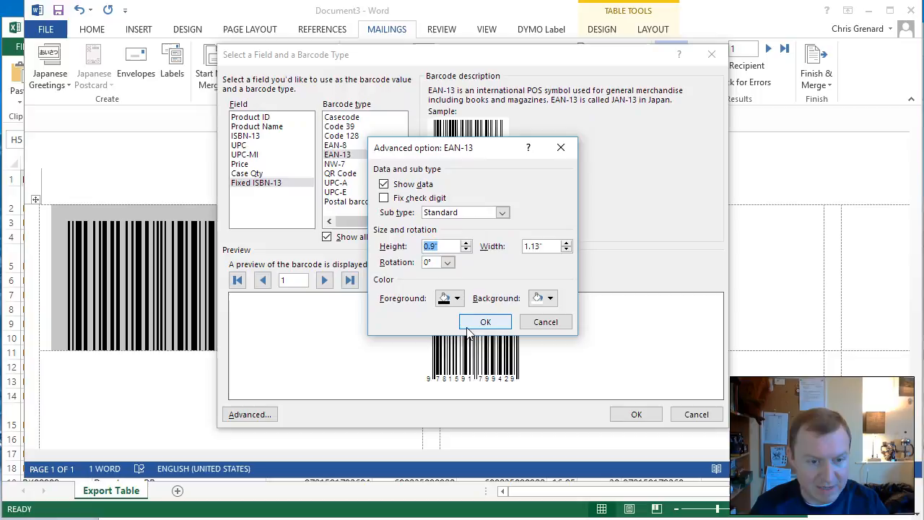
pyautogui.click(486, 322)
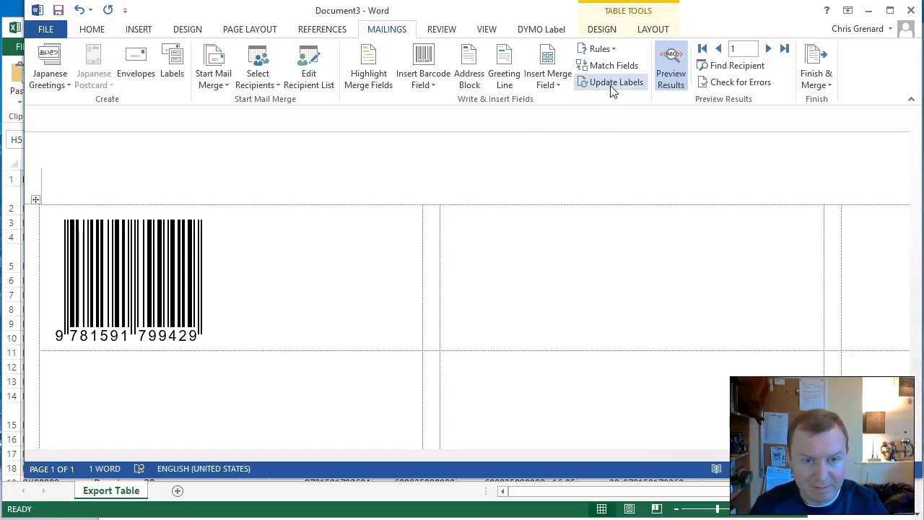
# - Update all labels so each shows its own EAN-13 barcode, then review the sheet
pyautogui.click(615, 81)
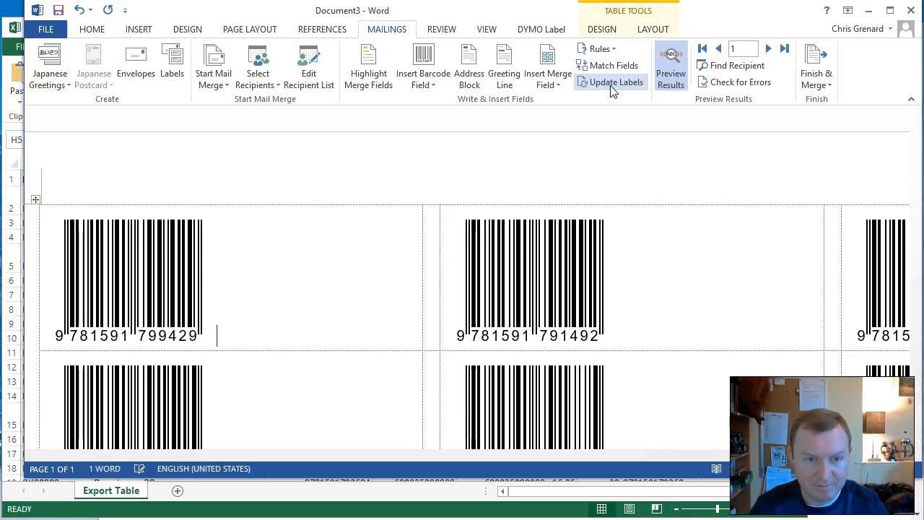
pyautogui.click(615, 82)
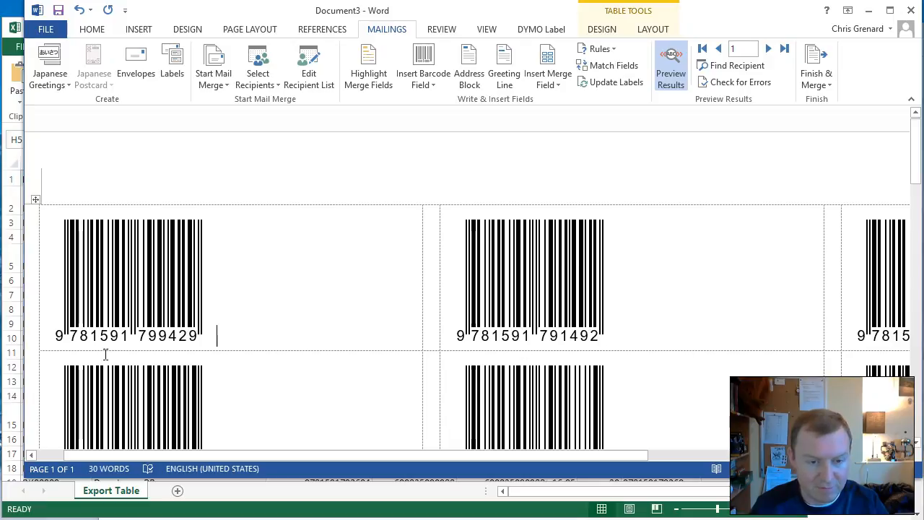
pyautogui.scroll(-3)
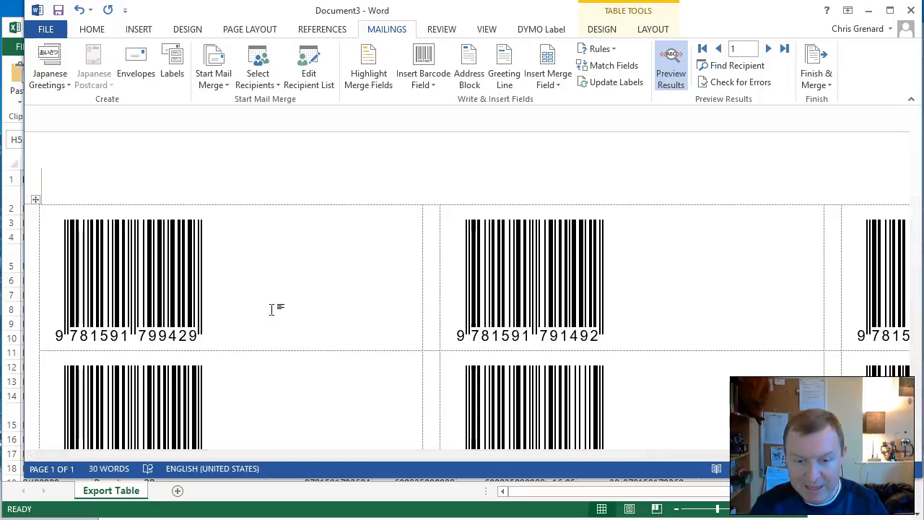
pyautogui.click(217, 335)
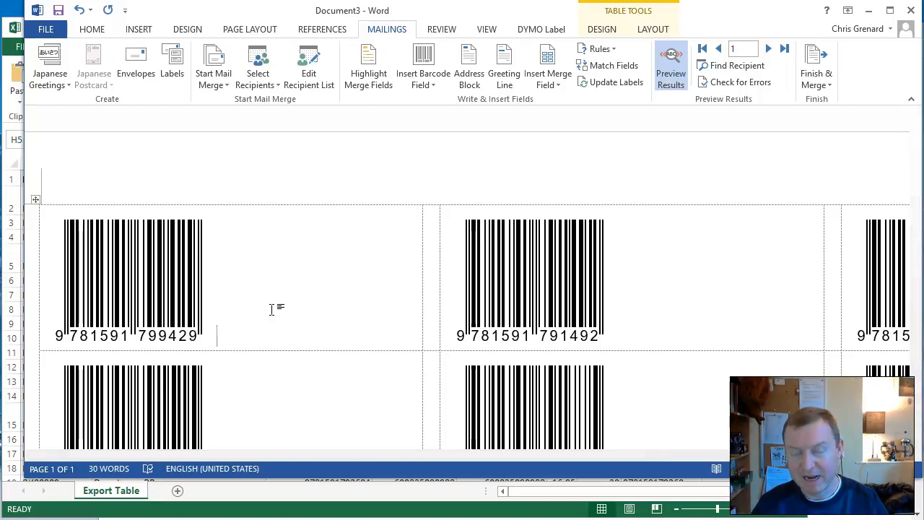